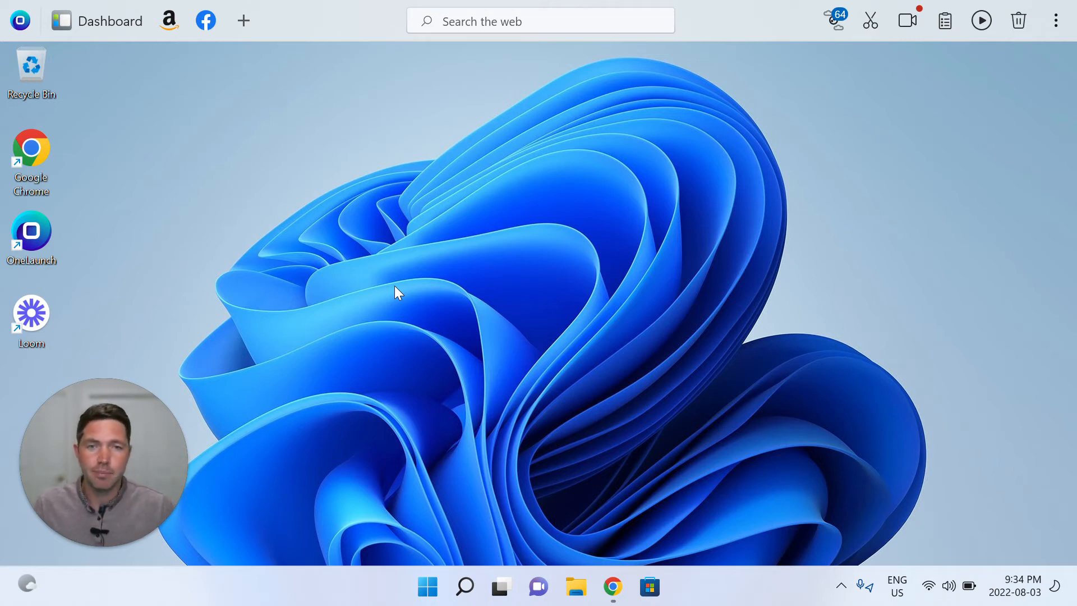
pyautogui.moveTo(542, 224)
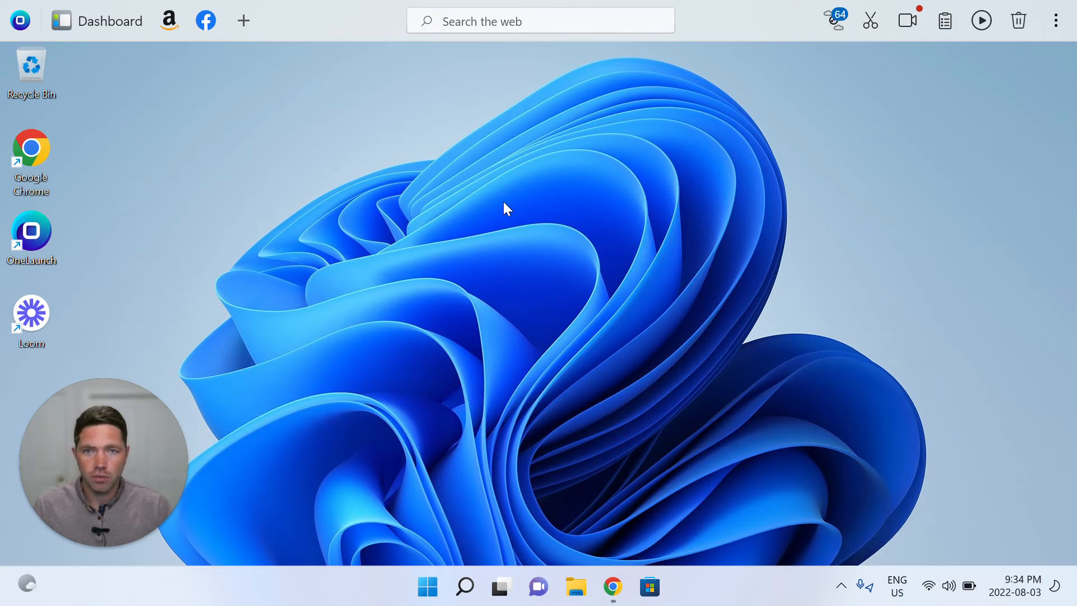
pyautogui.moveTo(233, 38)
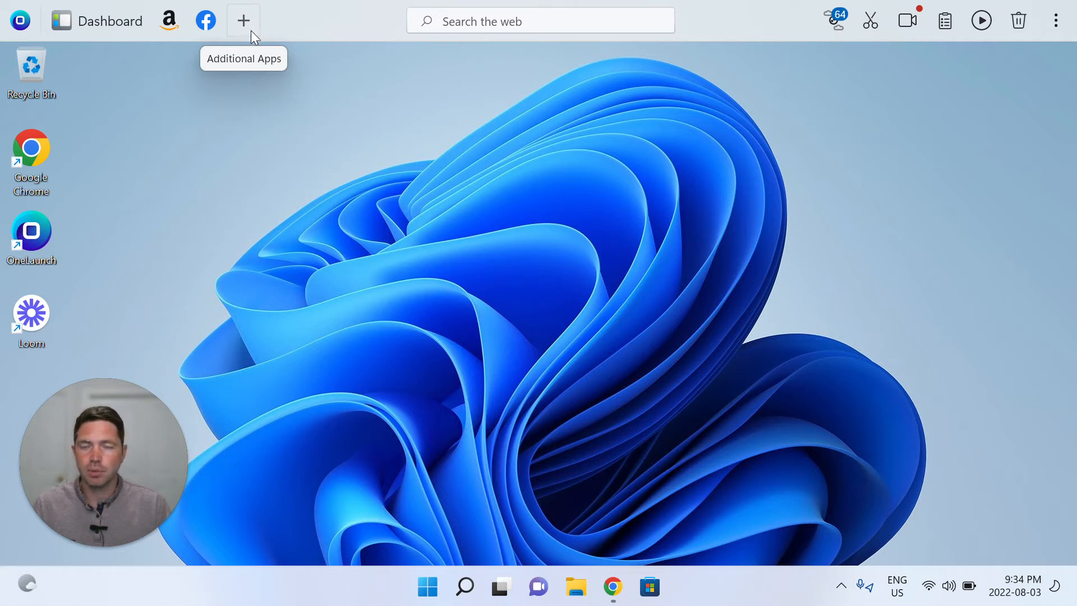
# Open the Apps Library and scroll down to the World Clock tile.
pyautogui.click(242, 21)
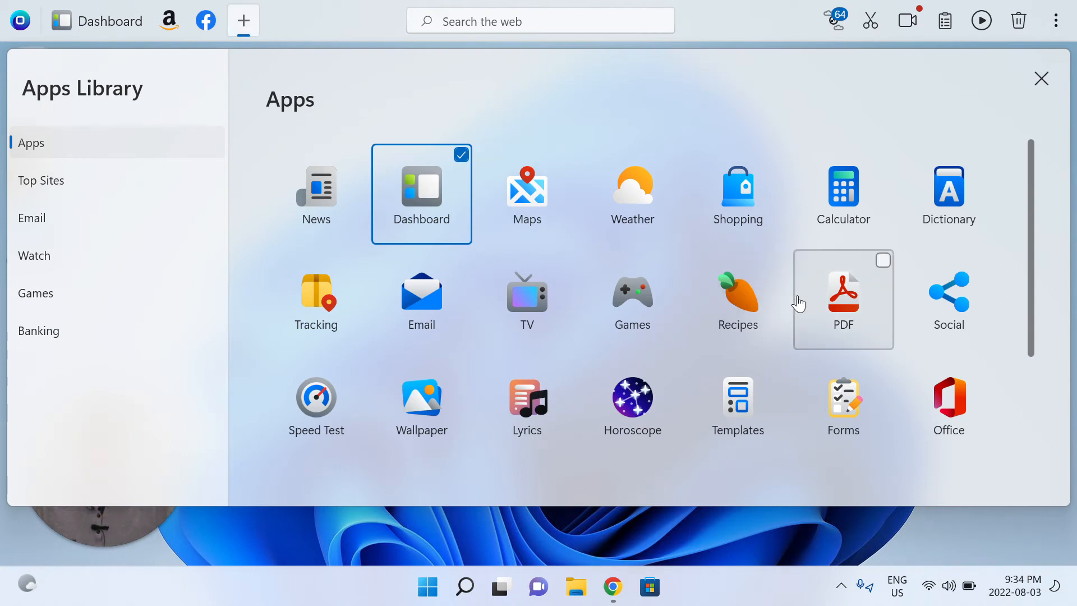
pyautogui.moveTo(791, 316)
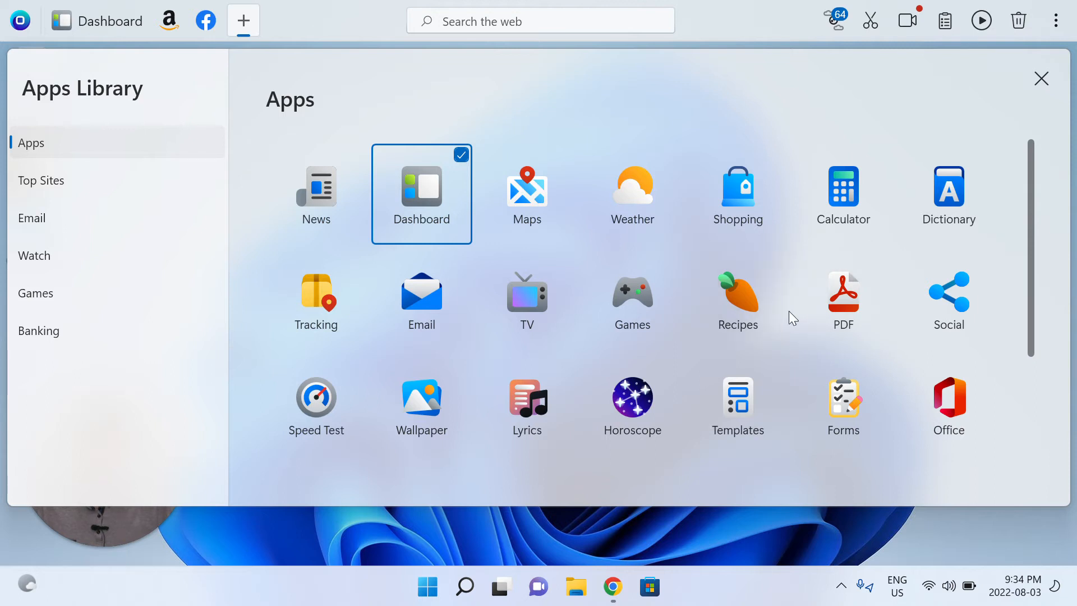
pyautogui.scroll(-3)
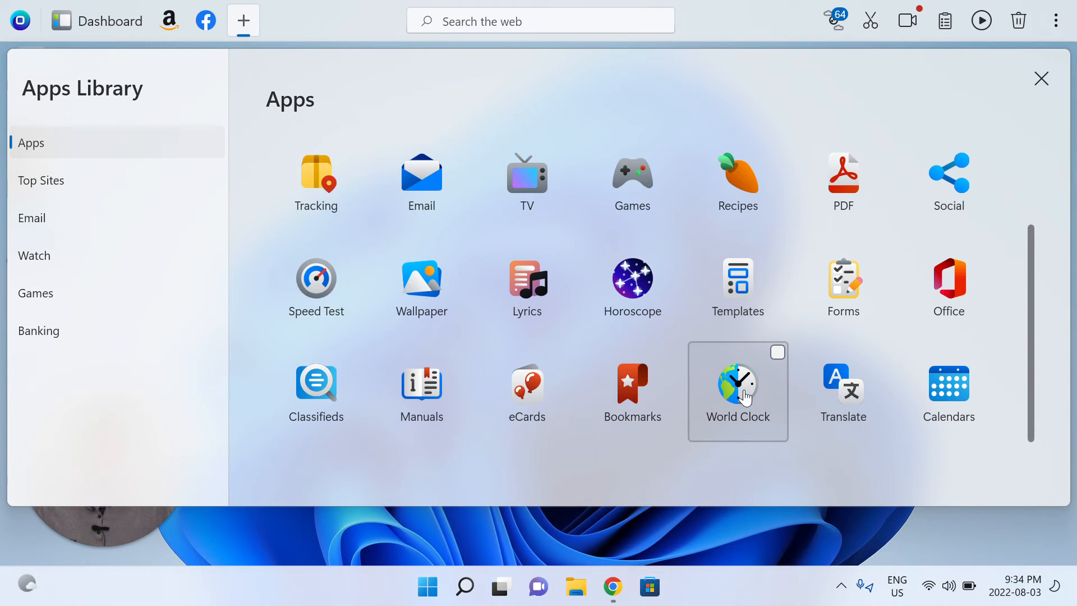
pyautogui.moveTo(737, 381)
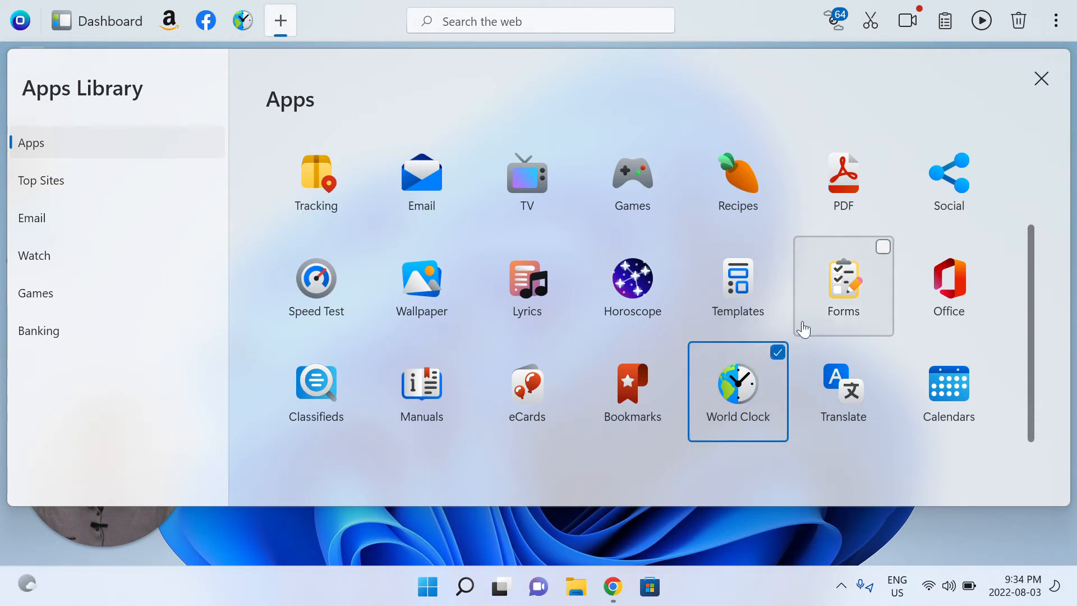
pyautogui.moveTo(1060, 43)
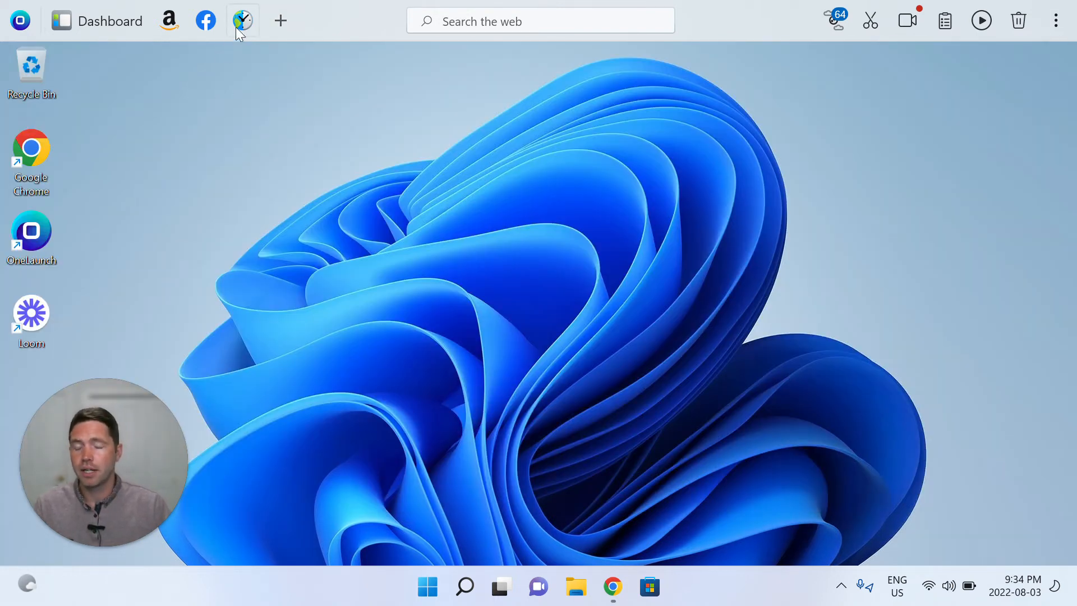
pyautogui.moveTo(243, 20)
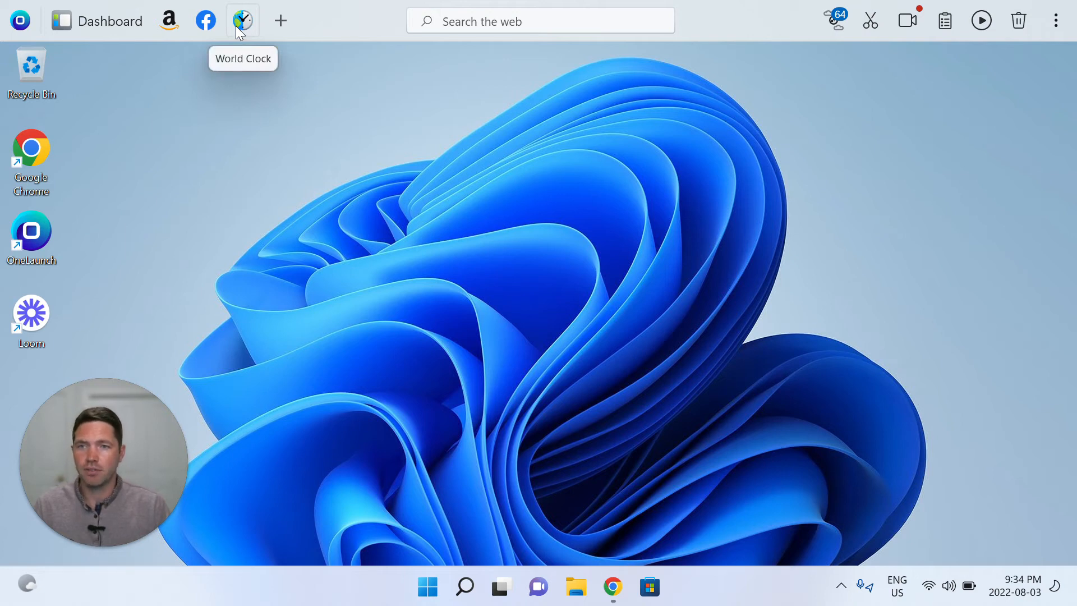
# Open World Clock from the launcher bar, which has no clocks yet.
pyautogui.click(242, 21)
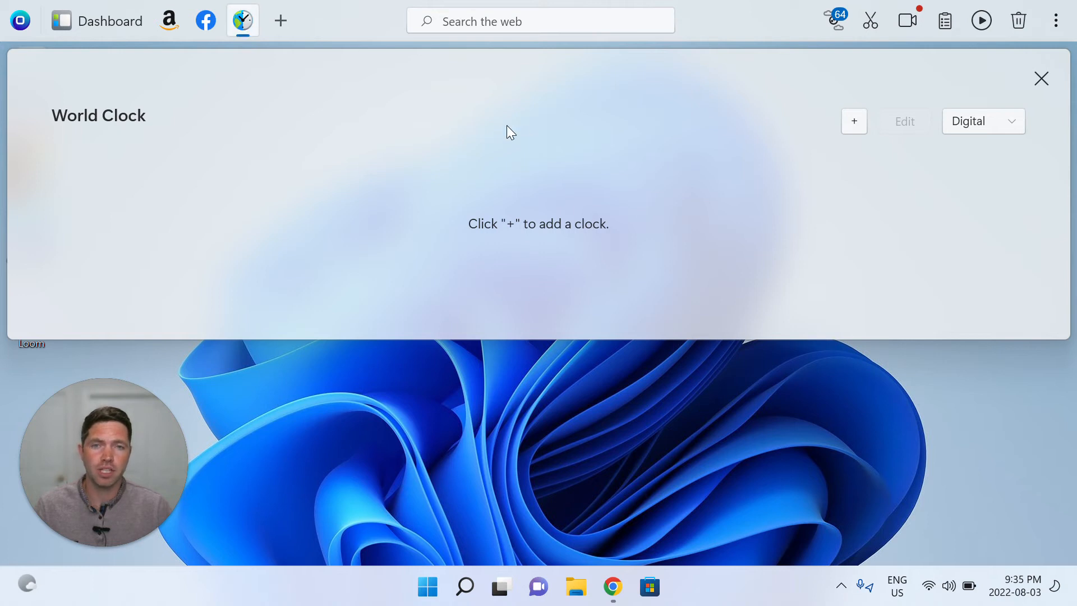
pyautogui.moveTo(854, 122)
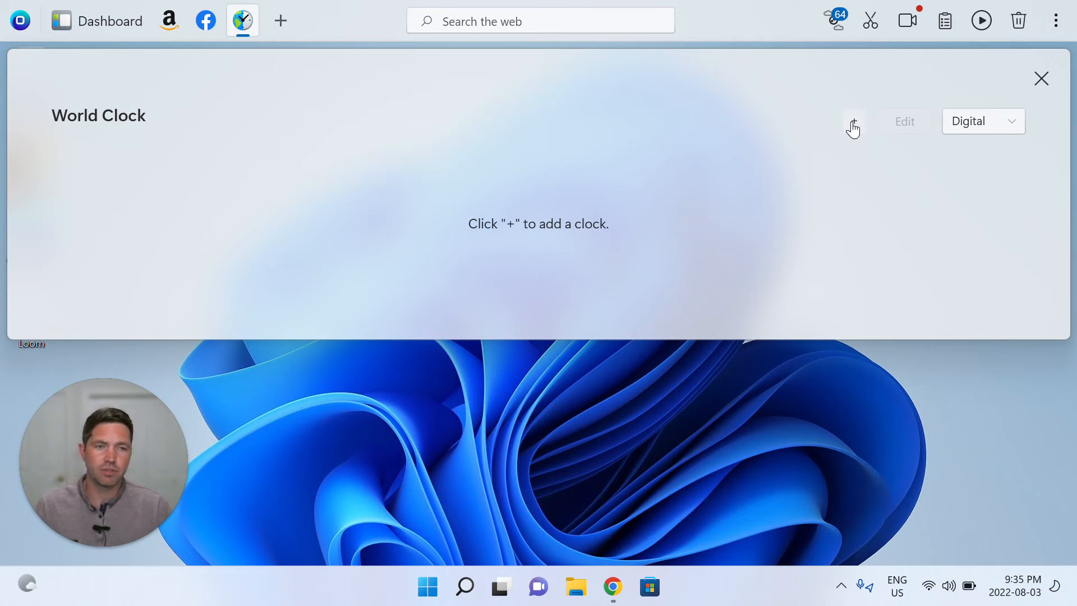
# Add clocks for New York, New York, US and Vancouver, British Columbia, CA.
pyautogui.click(854, 121)
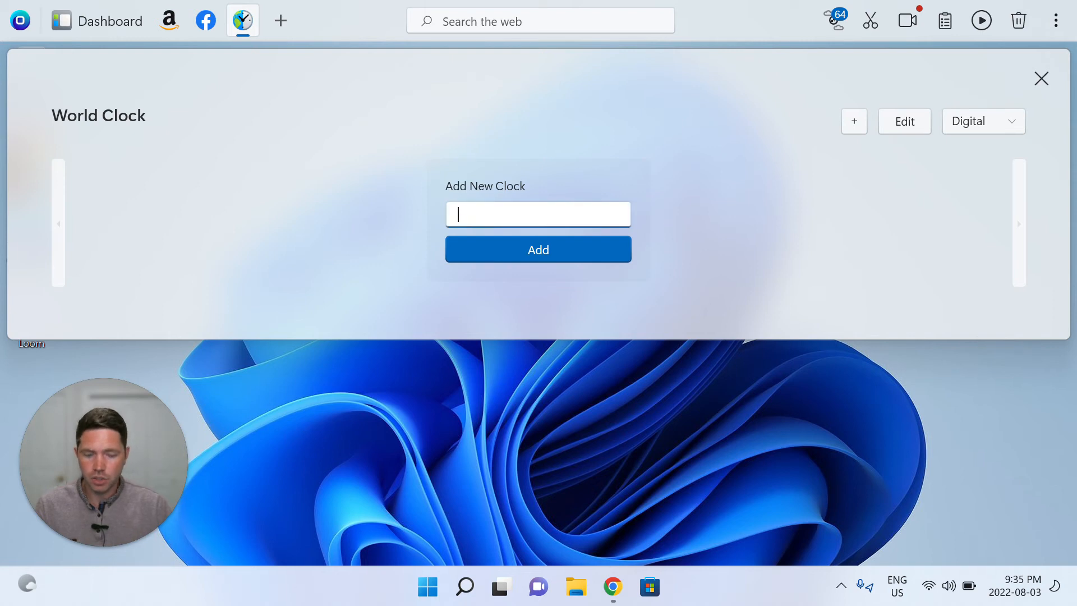
pyautogui.write('New o')
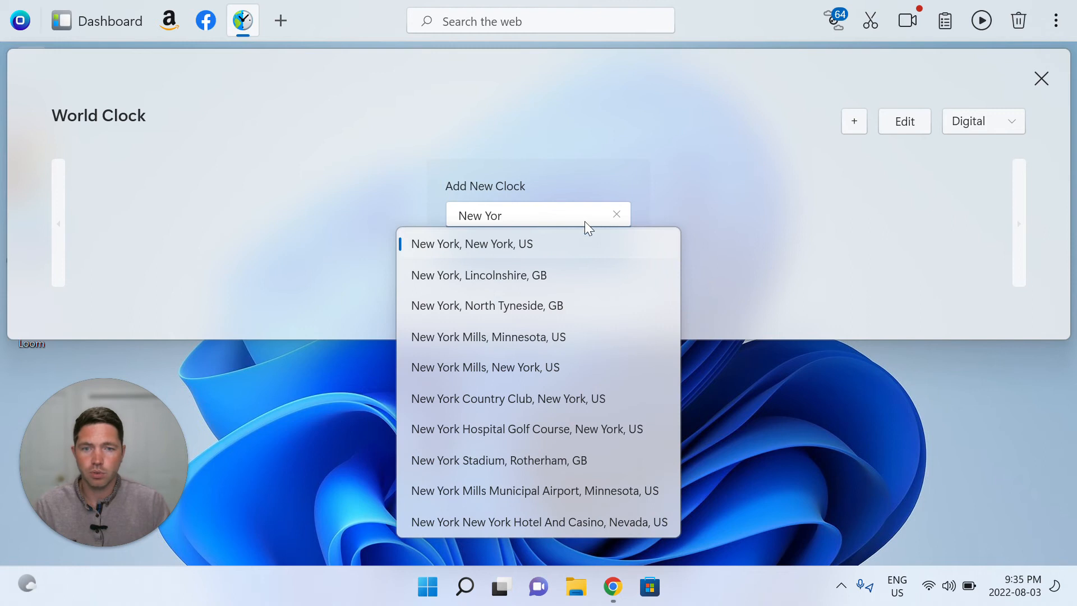
pyautogui.click(471, 244)
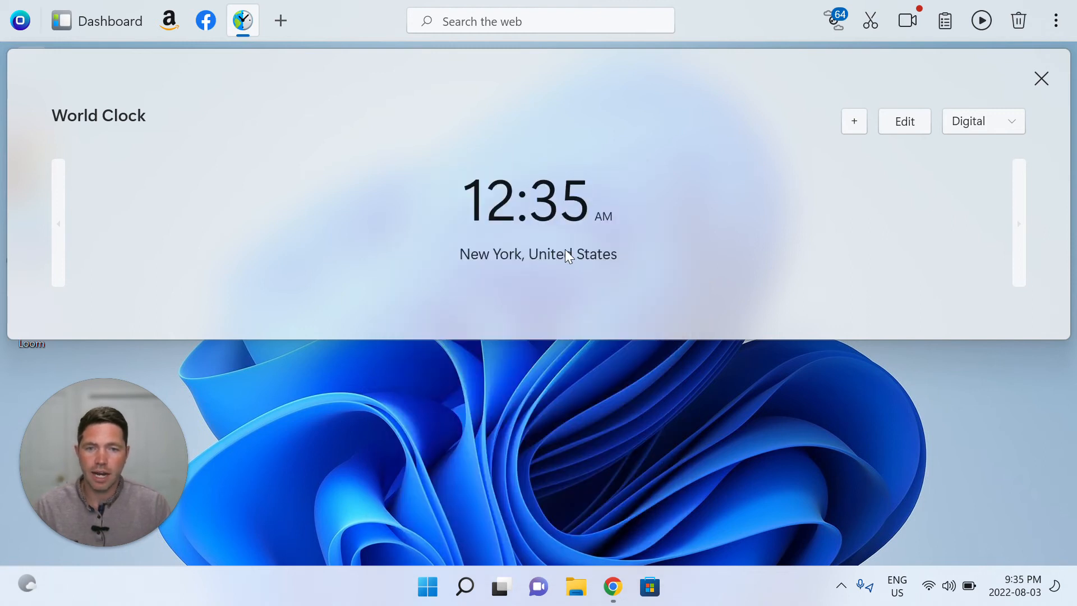
pyautogui.moveTo(486, 212)
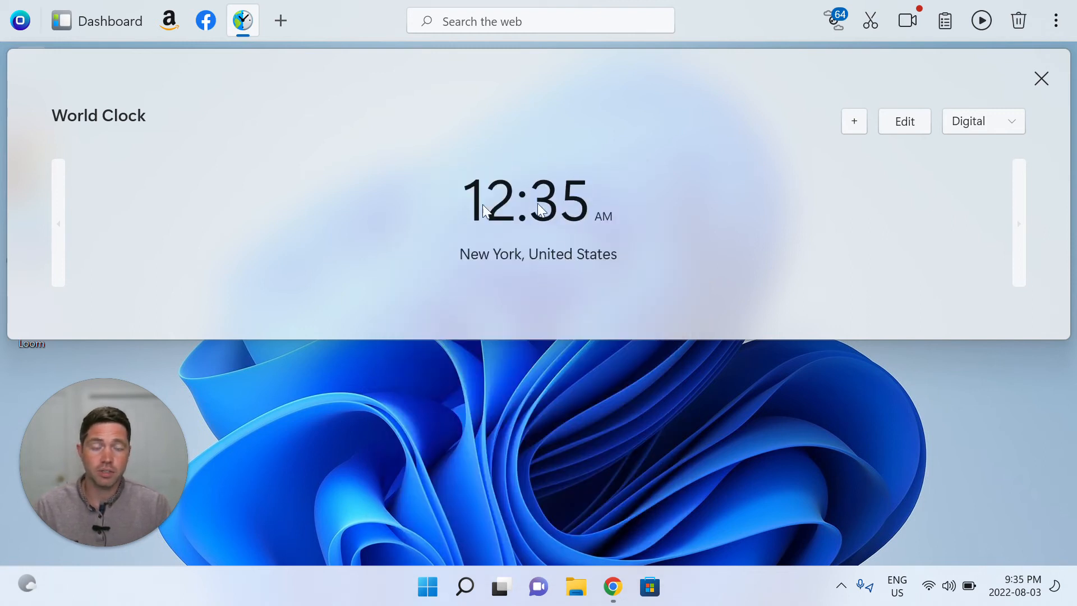
pyautogui.click(854, 121)
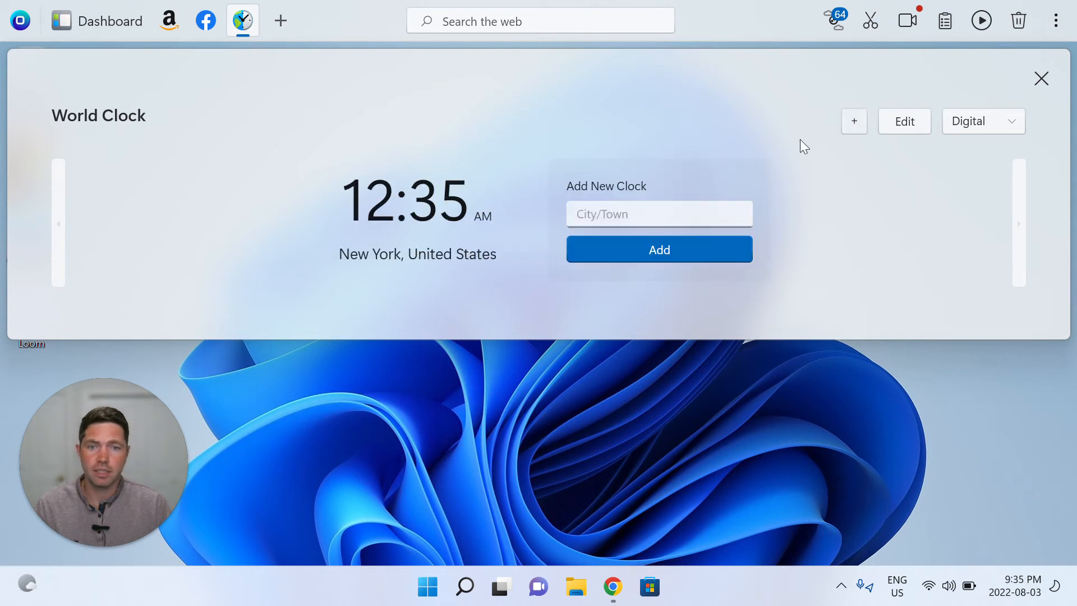
pyautogui.click(659, 214)
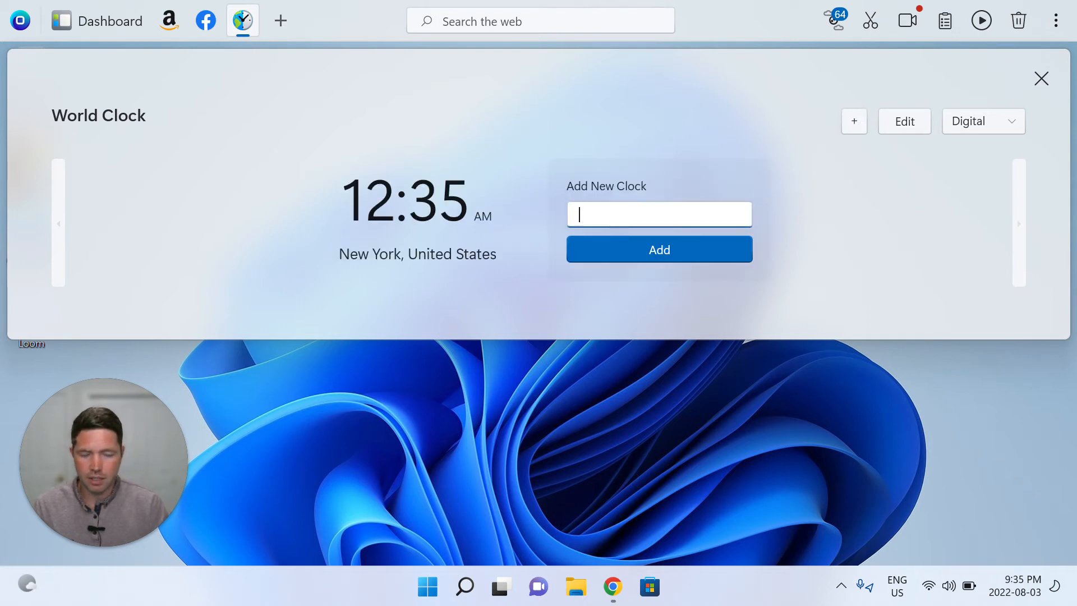
pyautogui.write('Vancouve')
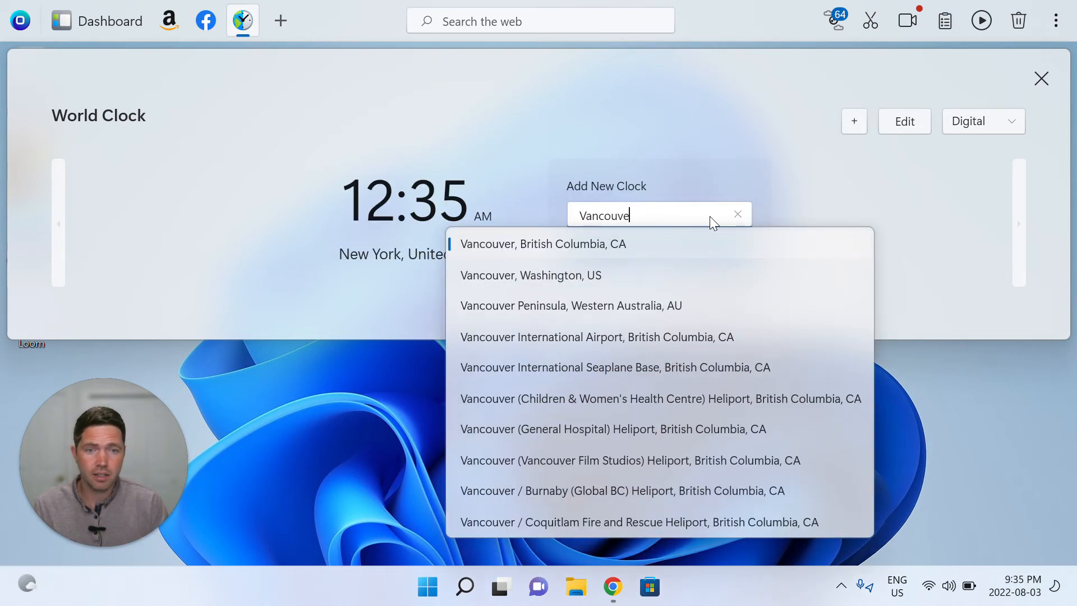
pyautogui.click(543, 244)
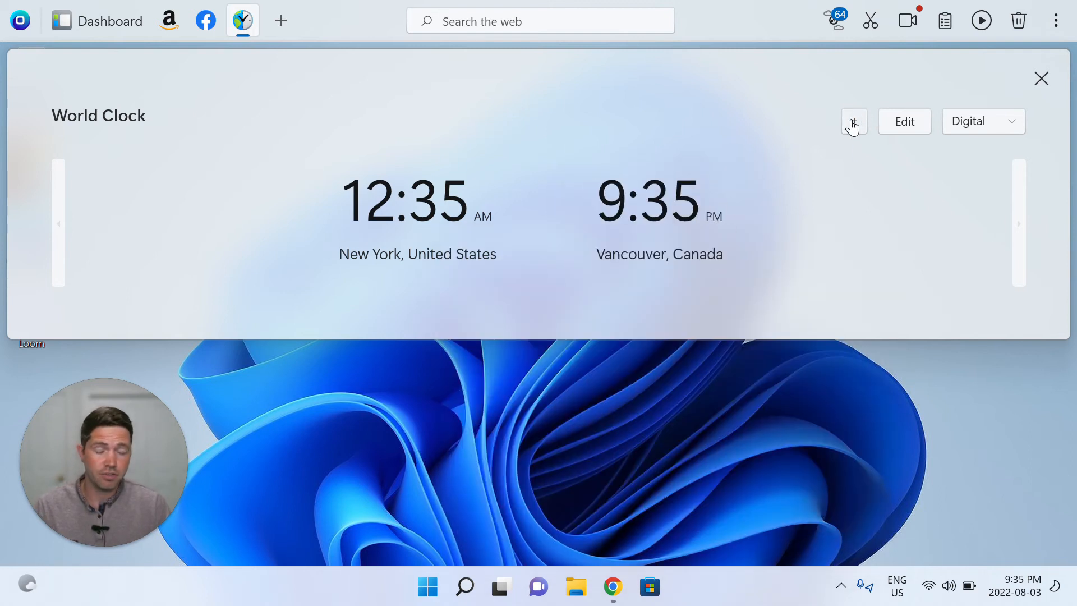
pyautogui.click(854, 121)
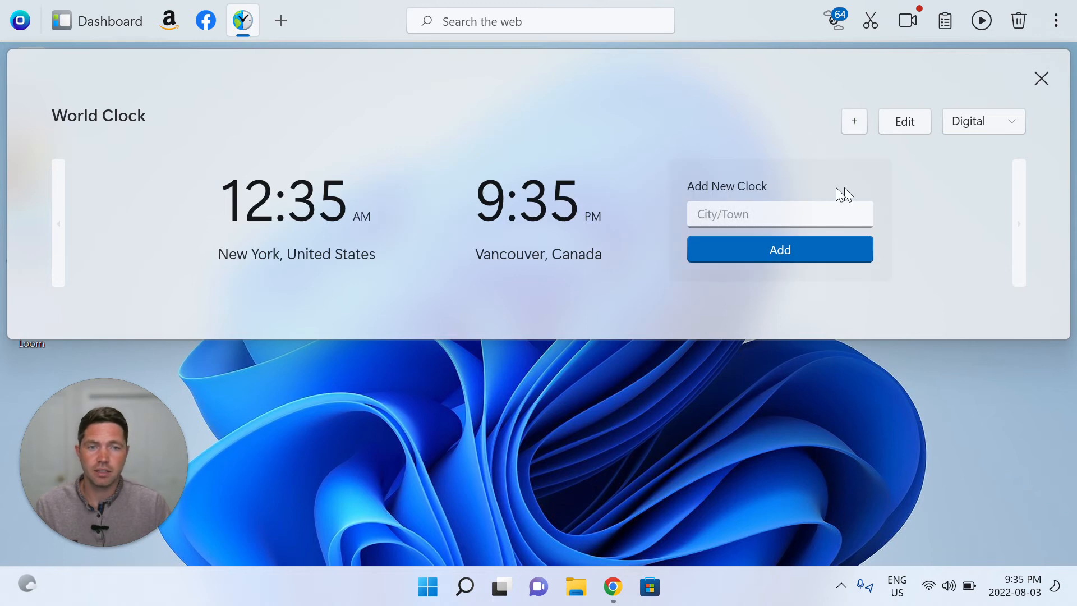
# Add Barcelona, Catalonia, ES and Paris, Ville de Paris, FR clocks, then search 'hon'.
pyautogui.write('barce')
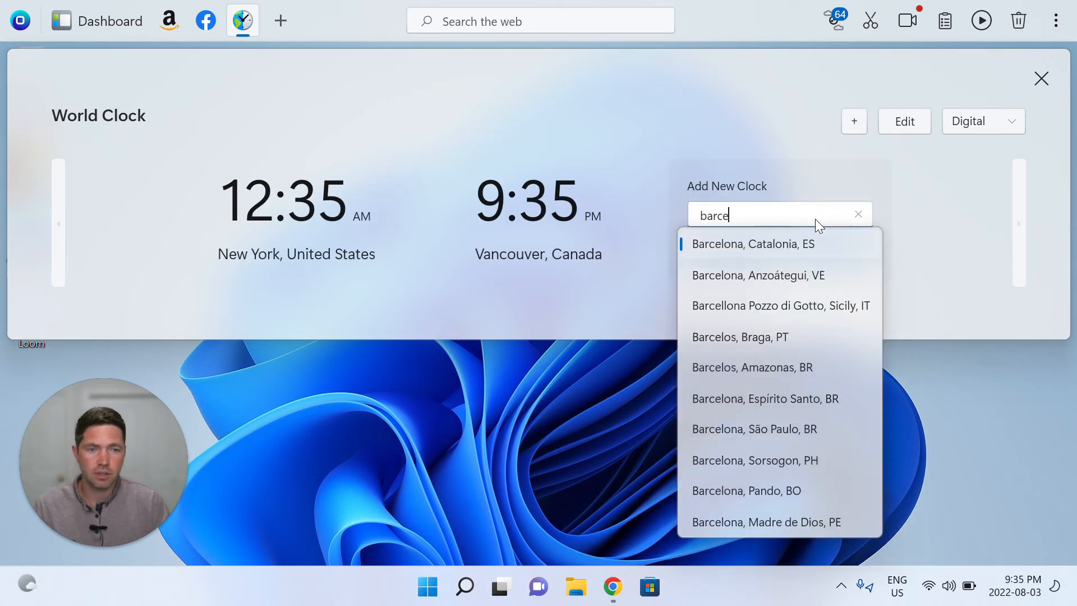
pyautogui.click(753, 244)
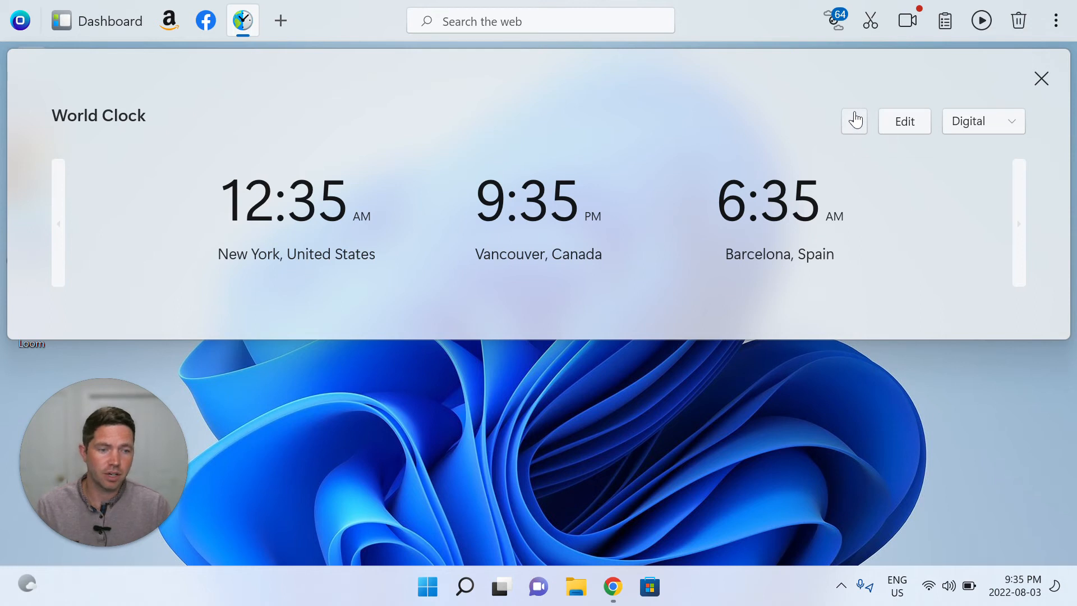
pyautogui.moveTo(855, 127)
pyautogui.write('paris')
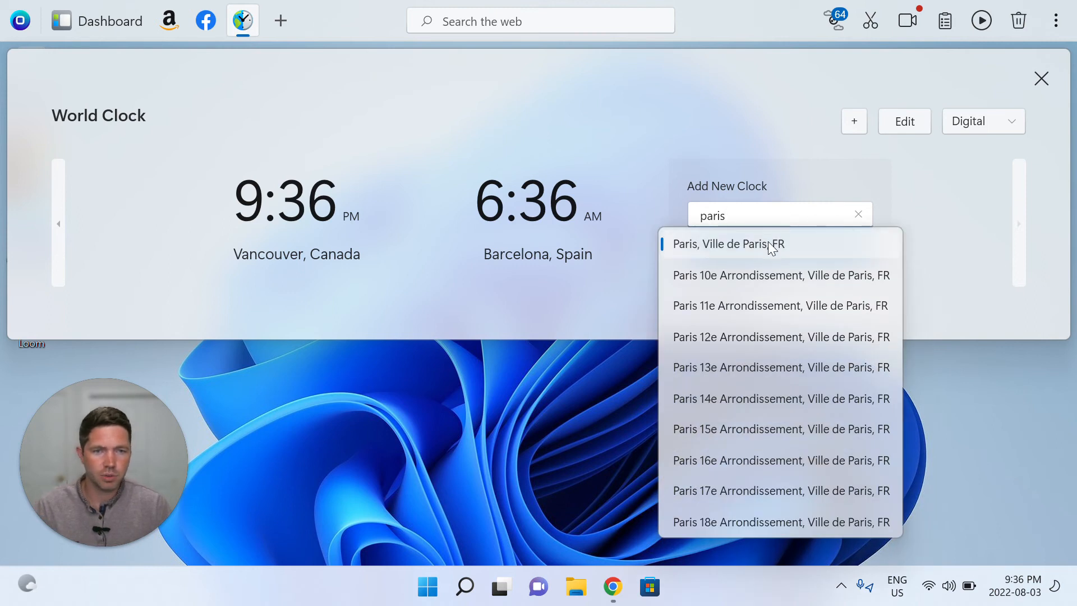
pyautogui.click(726, 244)
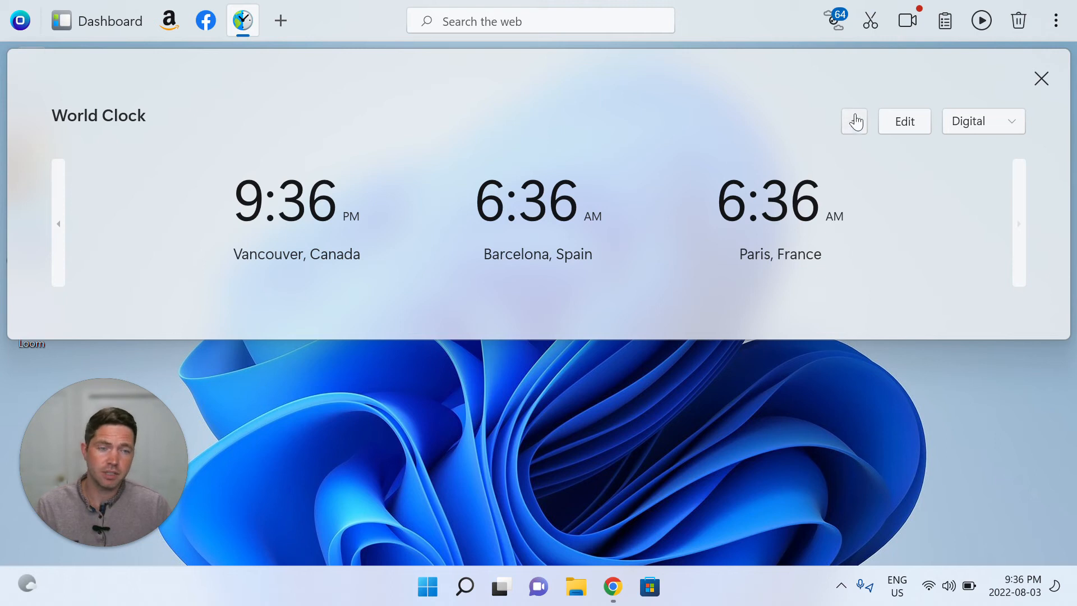
pyautogui.click(854, 121)
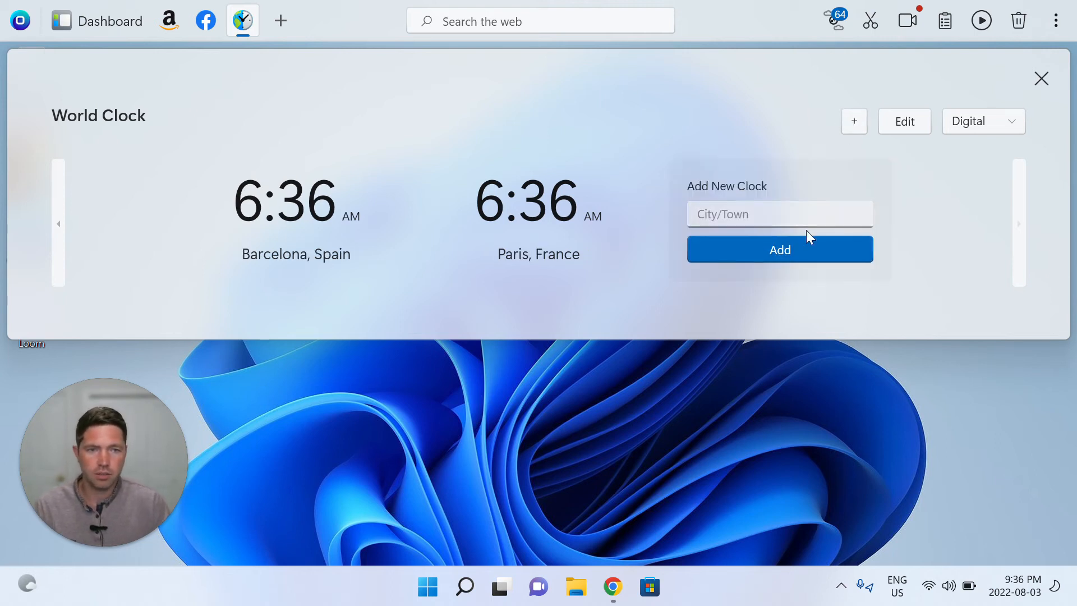
pyautogui.write('hong')
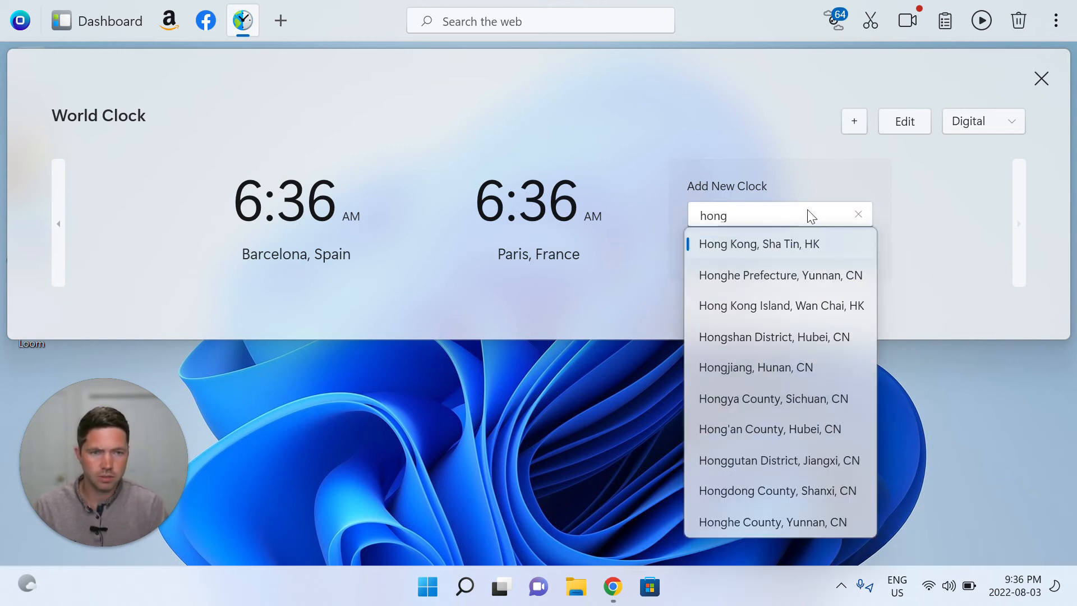
# Pick 'Hong Kong, Sha Tin, HK' from the search suggestions.
pyautogui.click(759, 244)
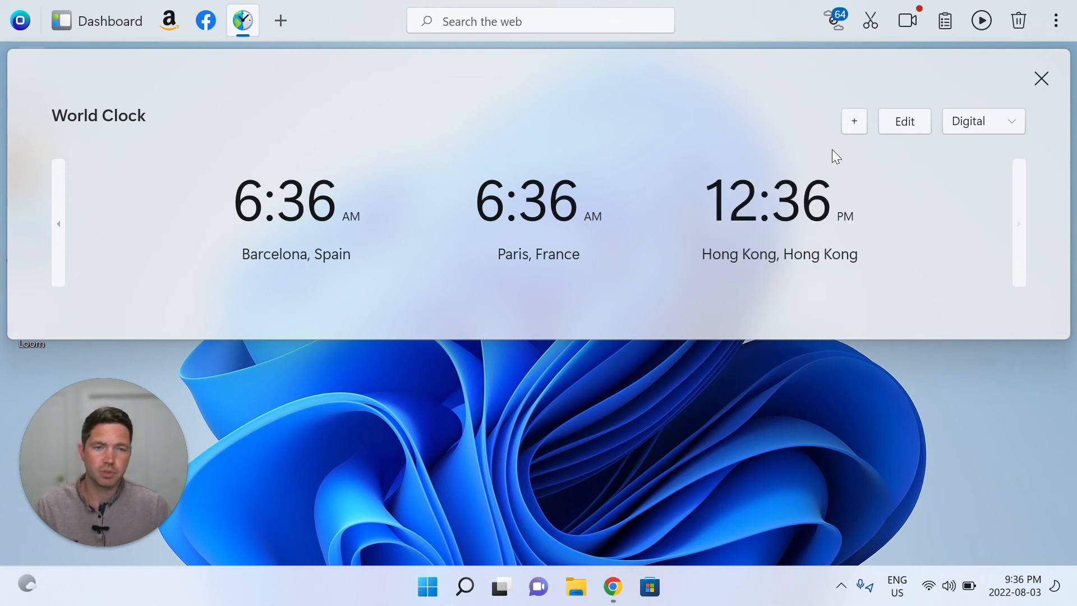
pyautogui.moveTo(871, 259)
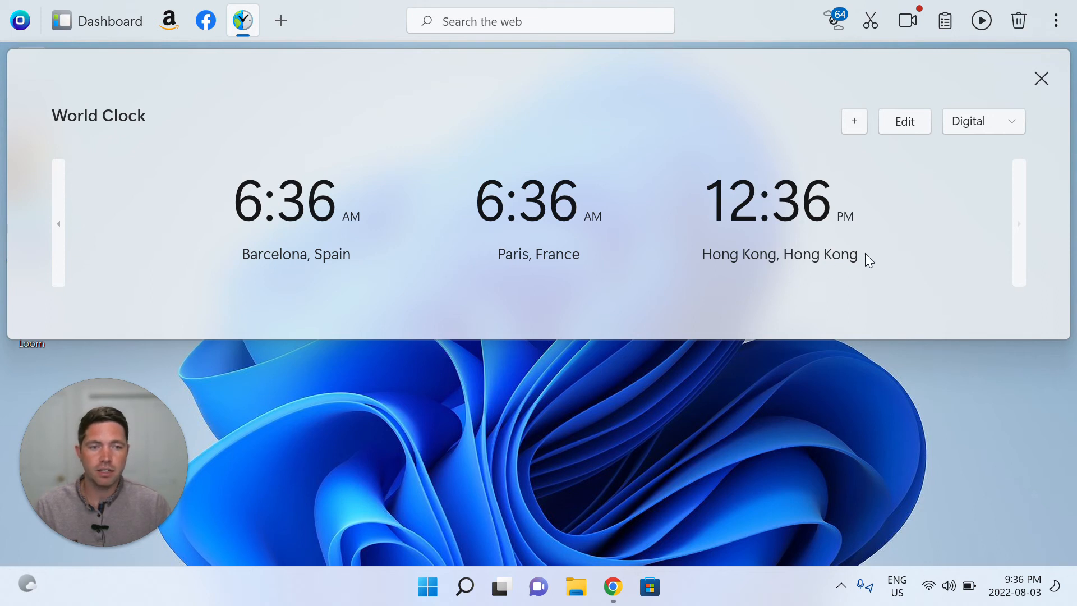
pyautogui.moveTo(625, 256)
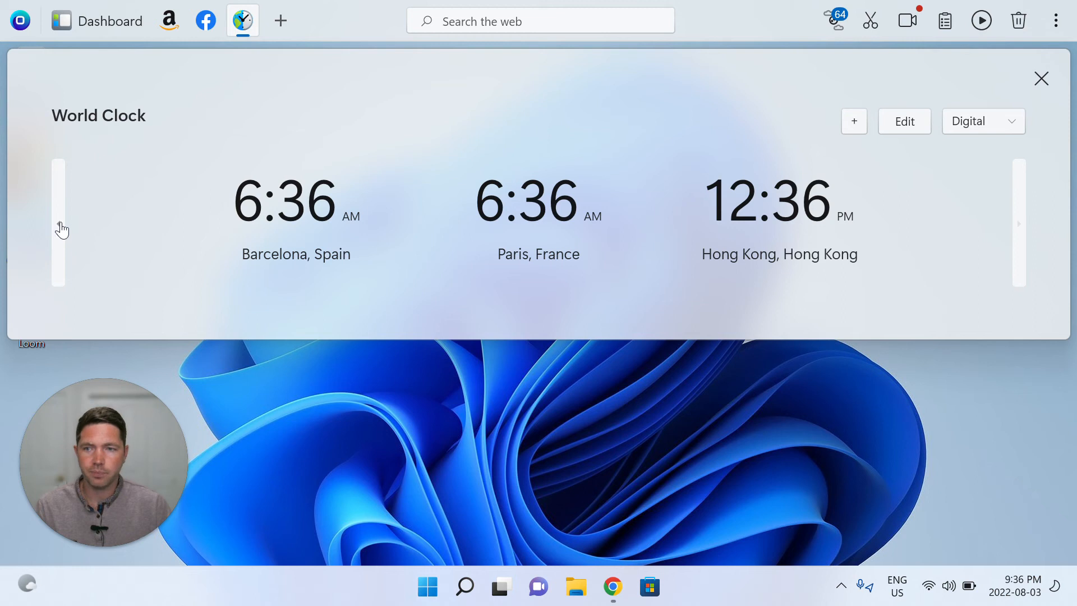
# Browse the five clocks through to Hong Kong and back to New York.
pyautogui.click(59, 224)
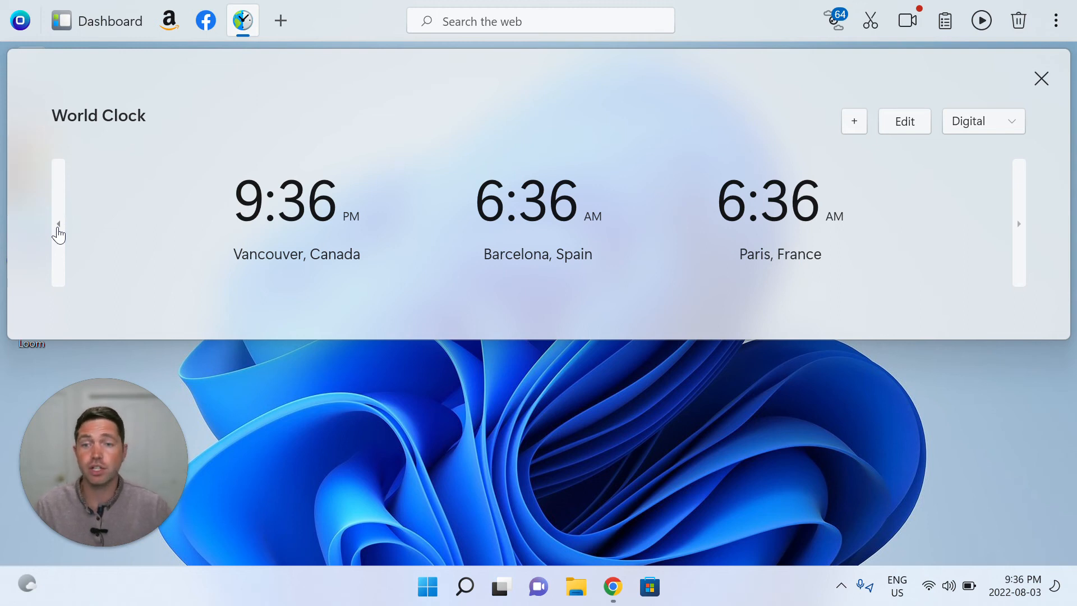
pyautogui.click(59, 224)
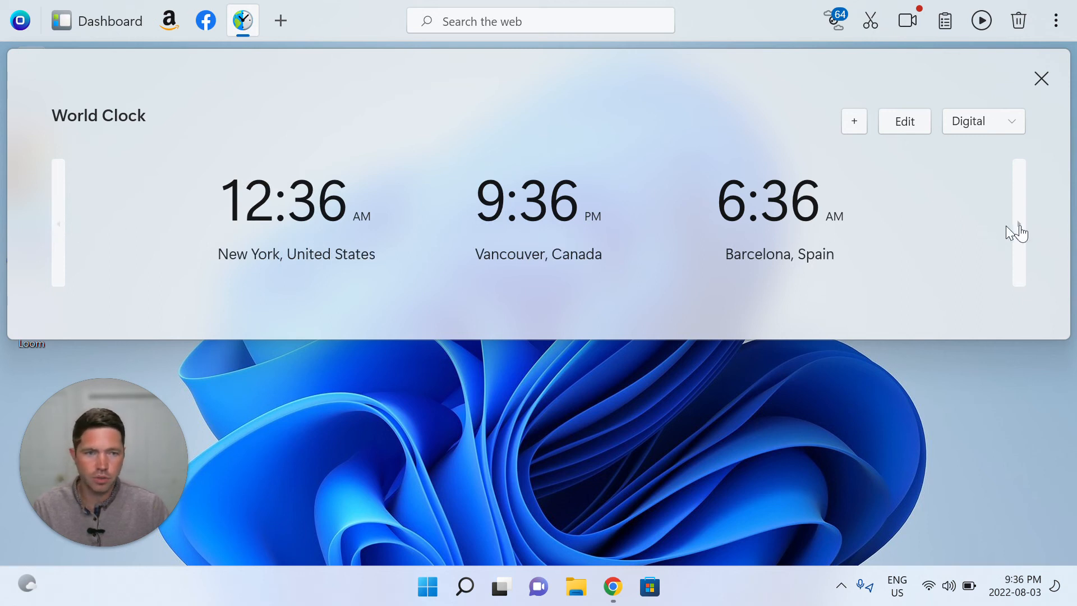
pyautogui.click(1019, 223)
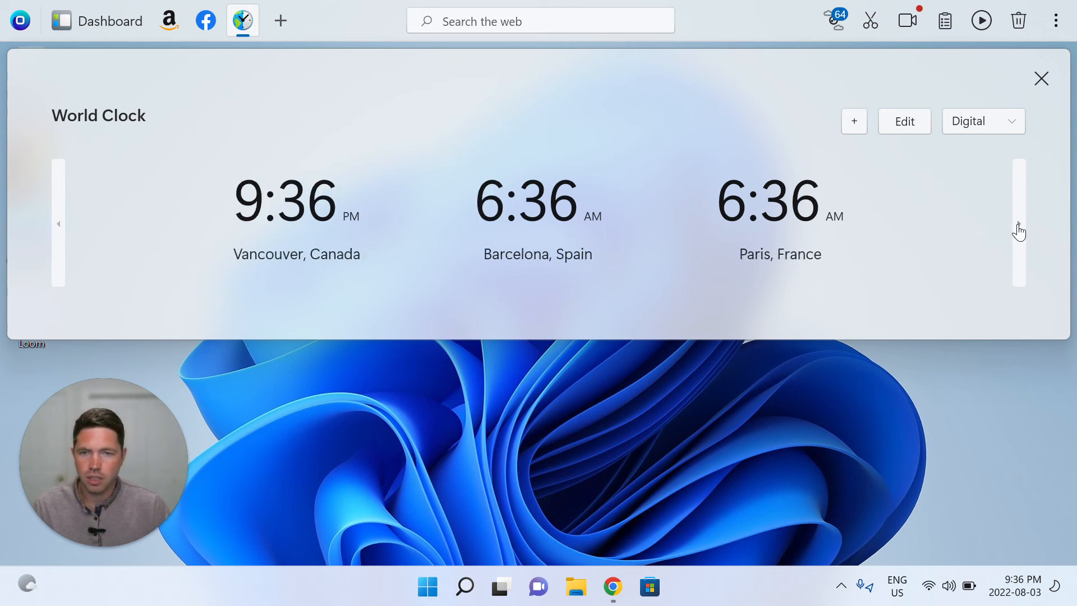
pyautogui.click(1021, 224)
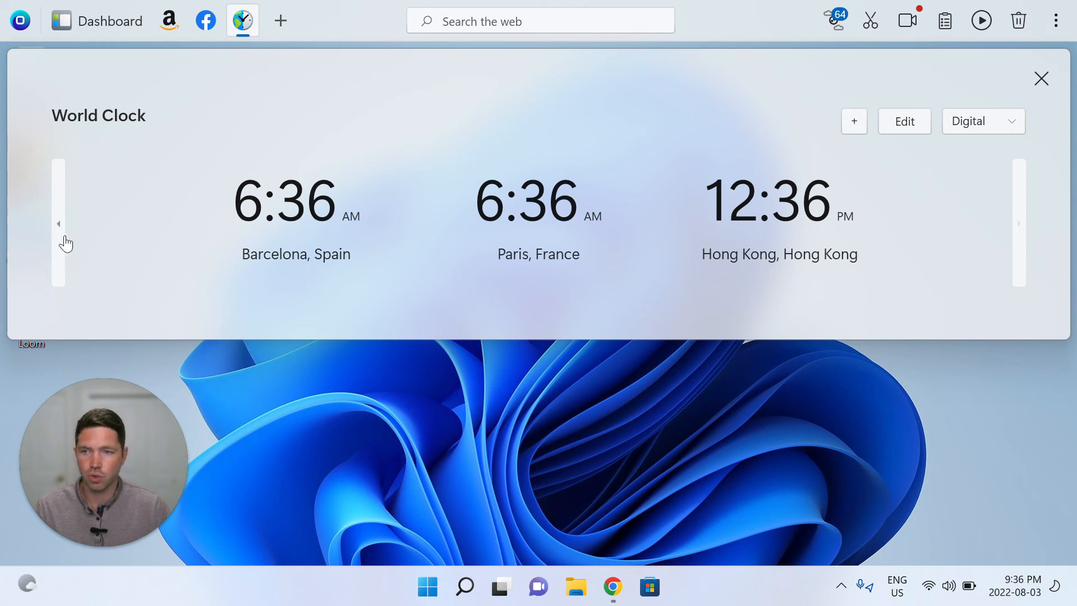
pyautogui.click(58, 224)
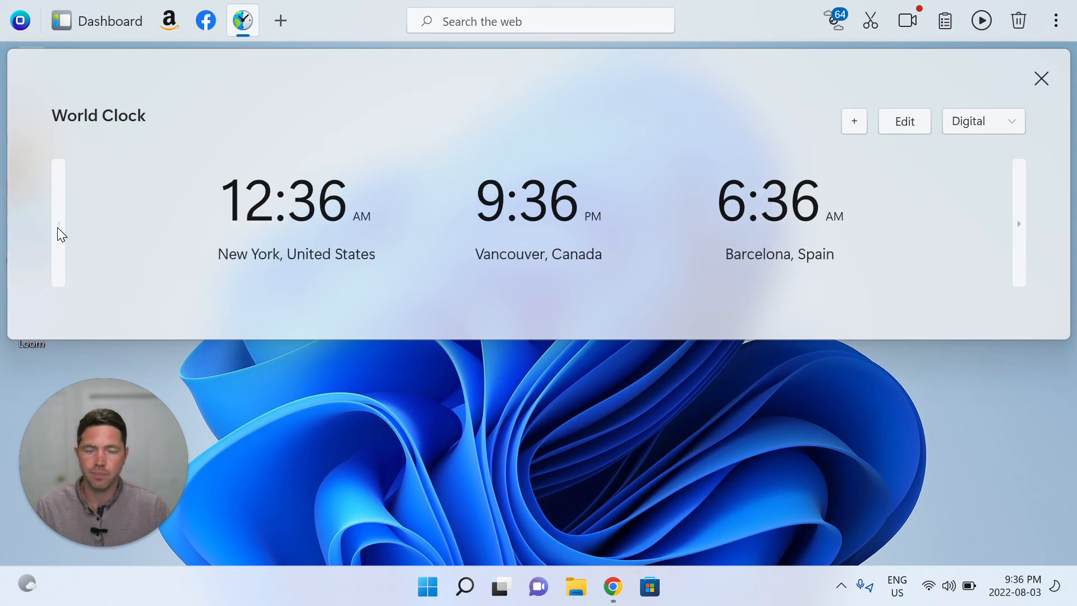
pyautogui.moveTo(921, 145)
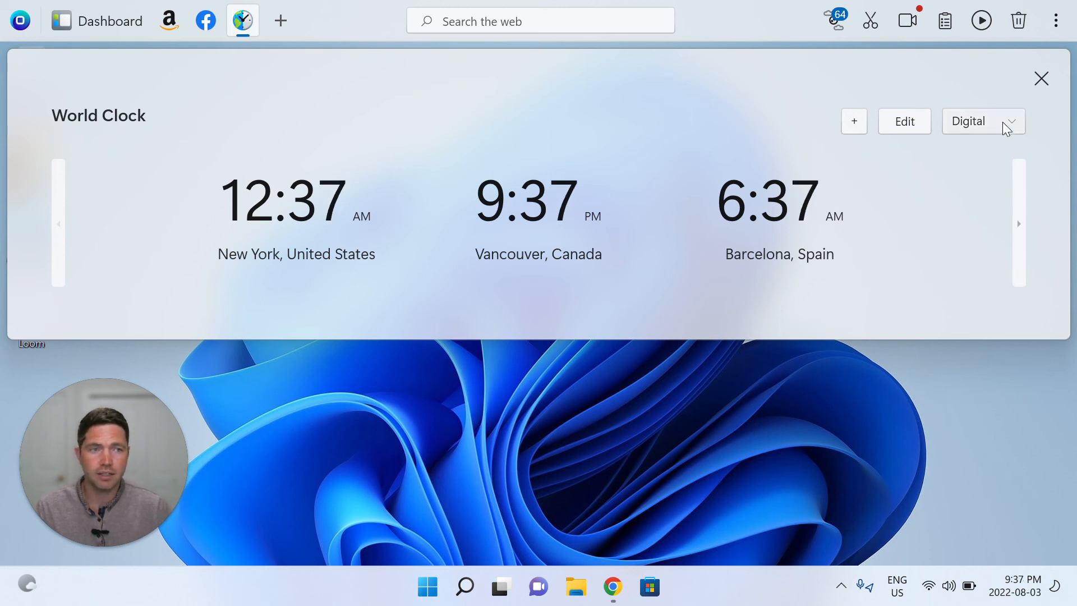
# Set the clock face style to Analog and page forward to Hong Kong.
pyautogui.click(984, 122)
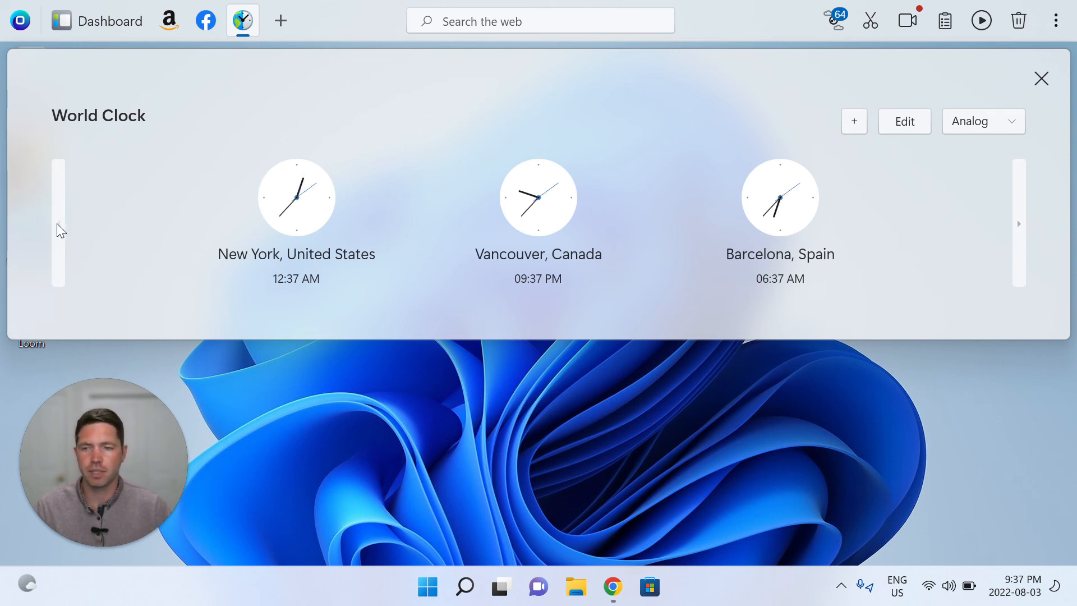
pyautogui.moveTo(93, 230)
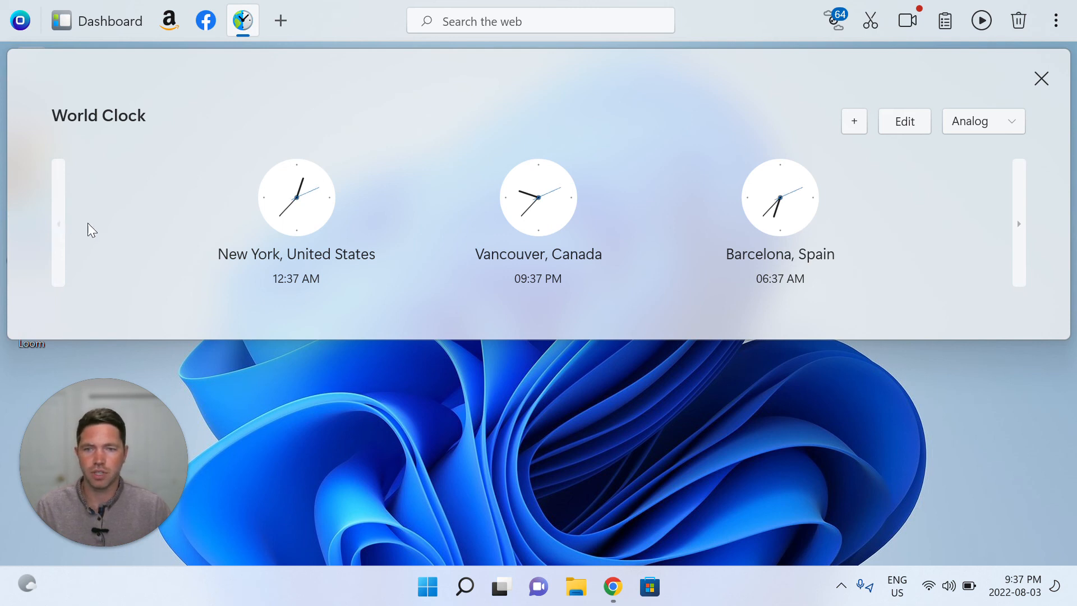
pyautogui.click(1020, 223)
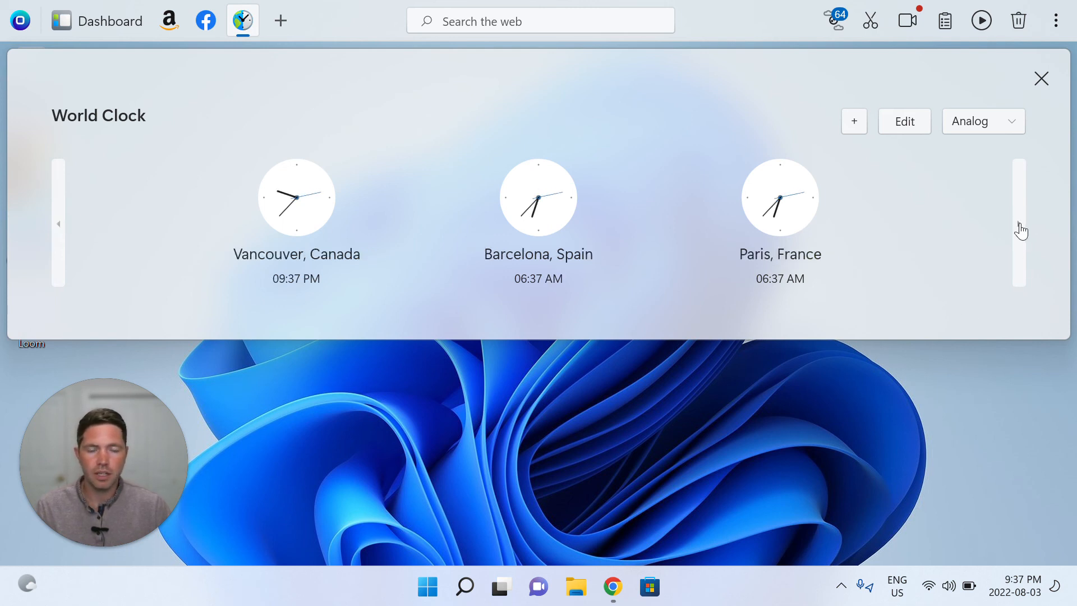
pyautogui.click(1019, 223)
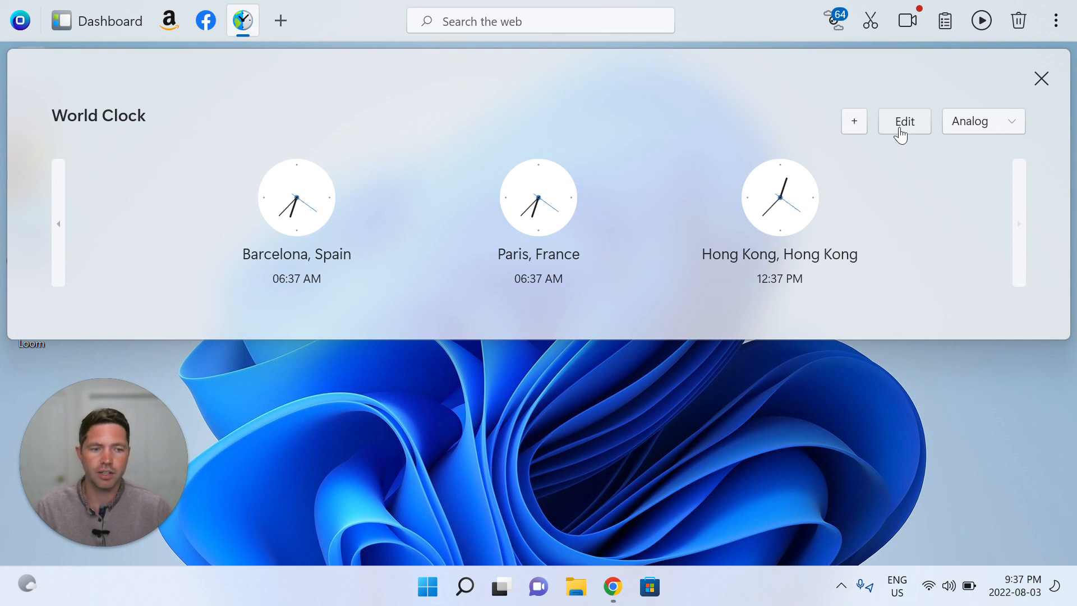
# In edit mode, delete the Hong Kong, Paris, Barcelona and Vancouver clocks.
pyautogui.click(904, 121)
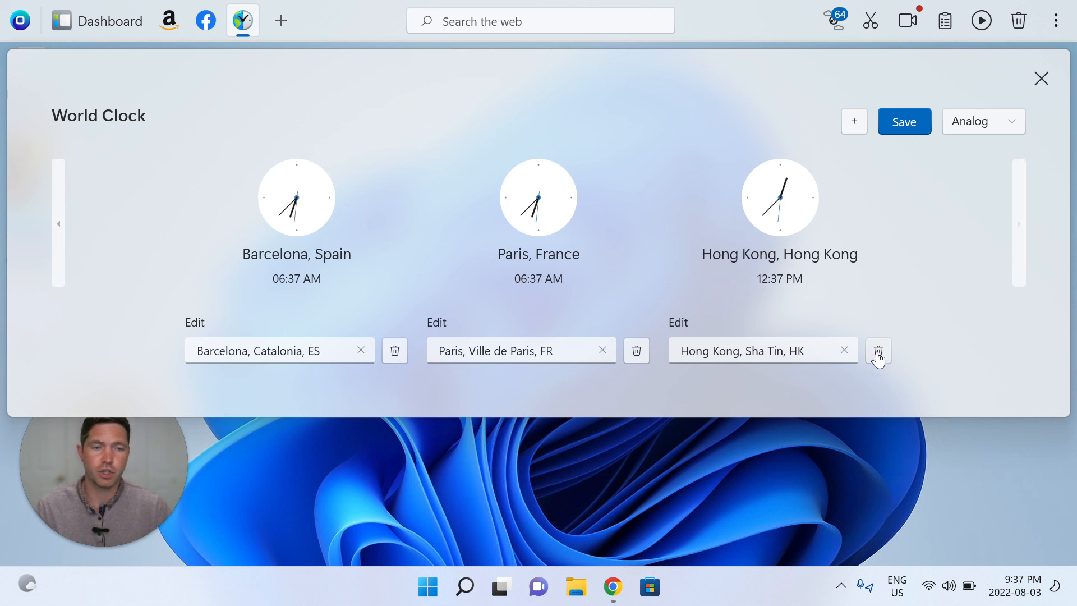
pyautogui.click(879, 351)
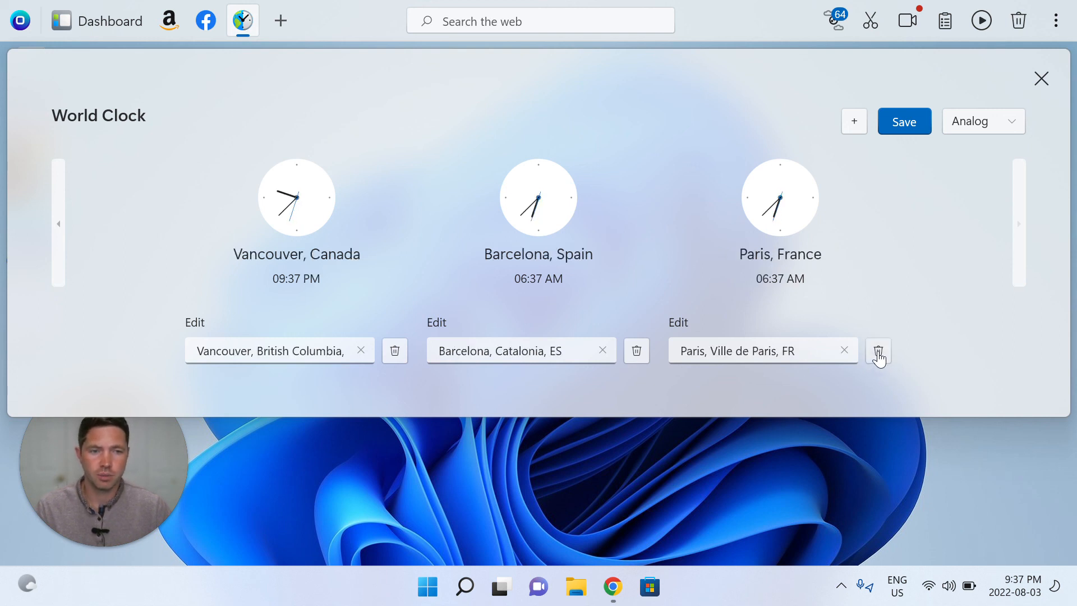
pyautogui.click(879, 350)
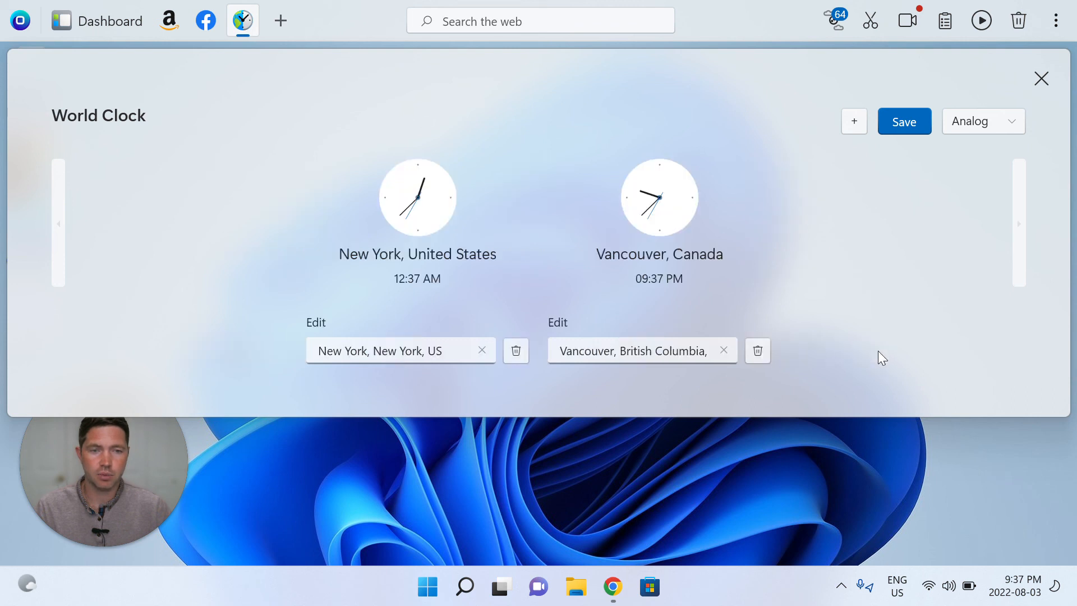
pyautogui.click(758, 350)
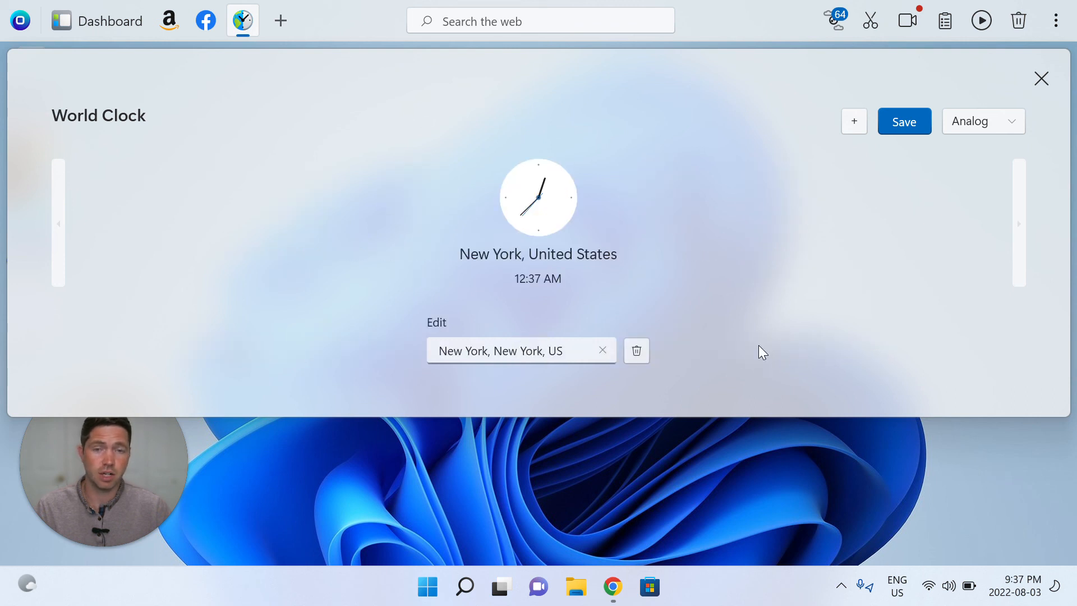
pyautogui.moveTo(909, 75)
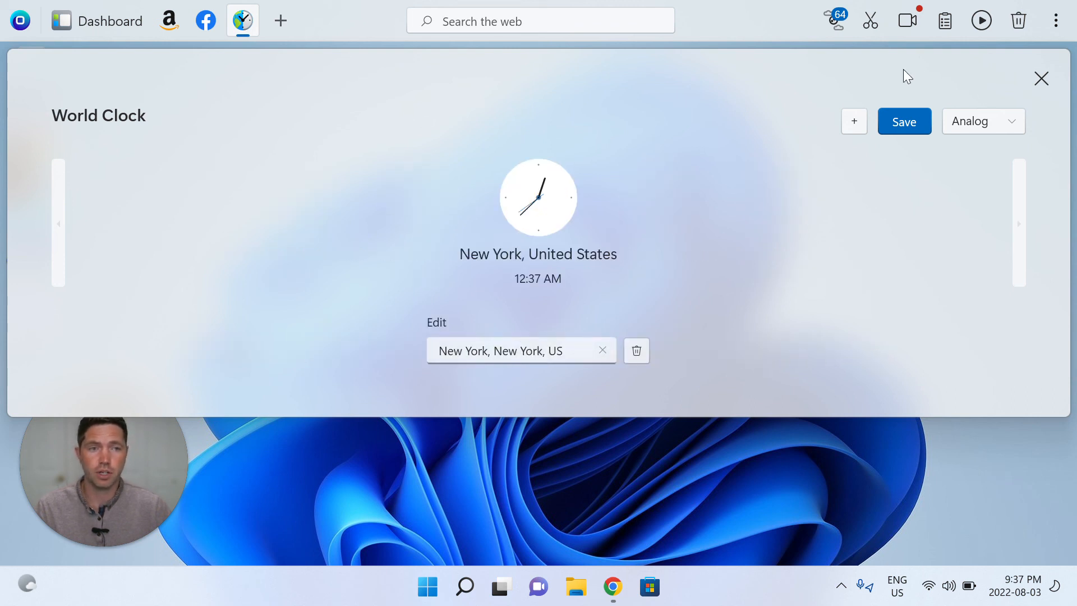
# Save the New York-only clock list and close the World Clock panel.
pyautogui.click(904, 121)
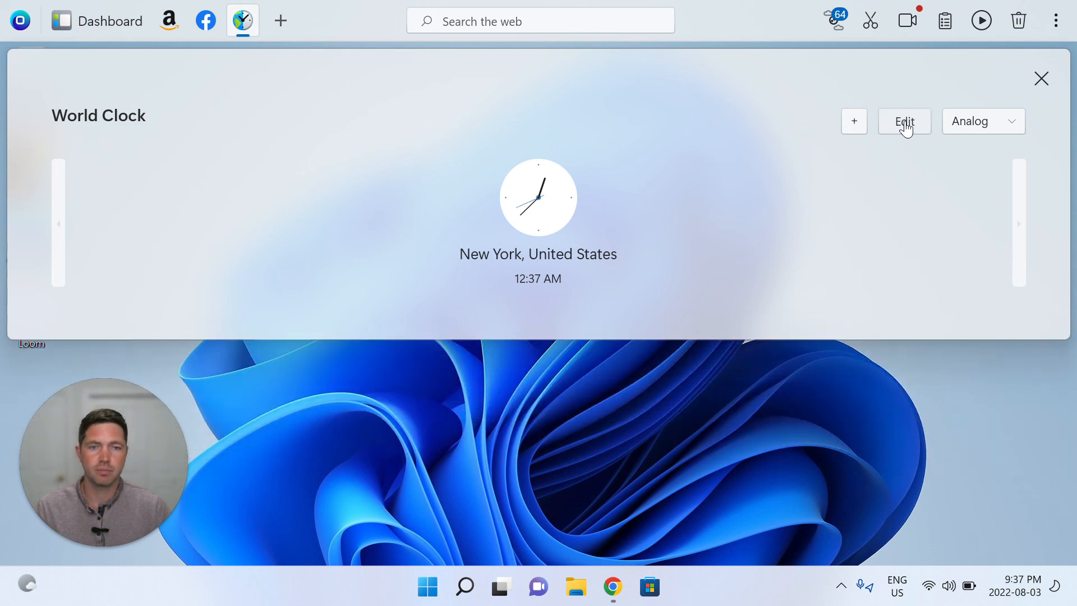
pyautogui.moveTo(832, 252)
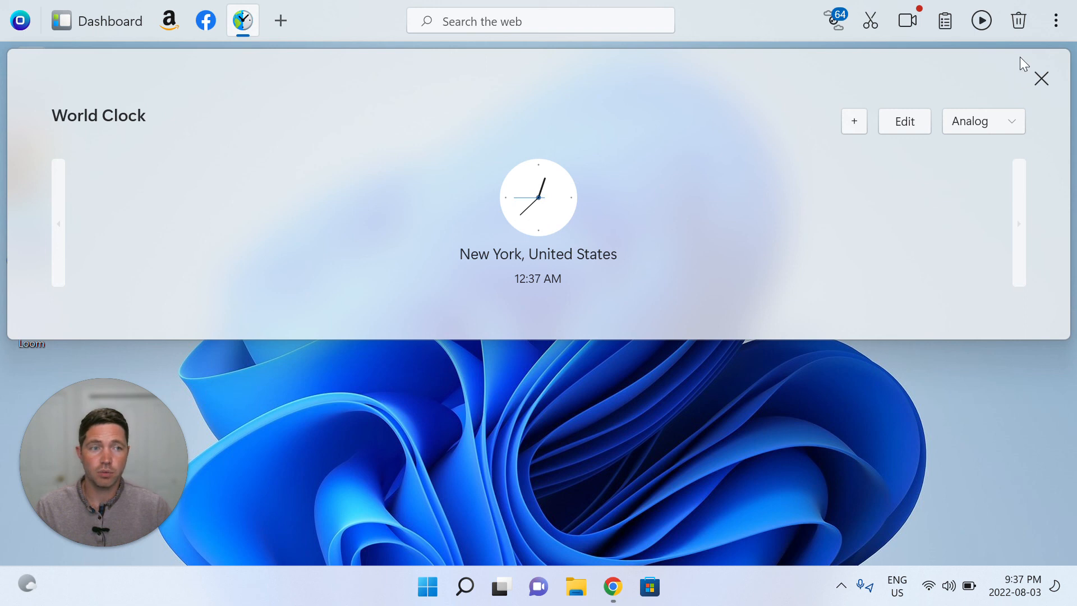
pyautogui.moveTo(1065, 93)
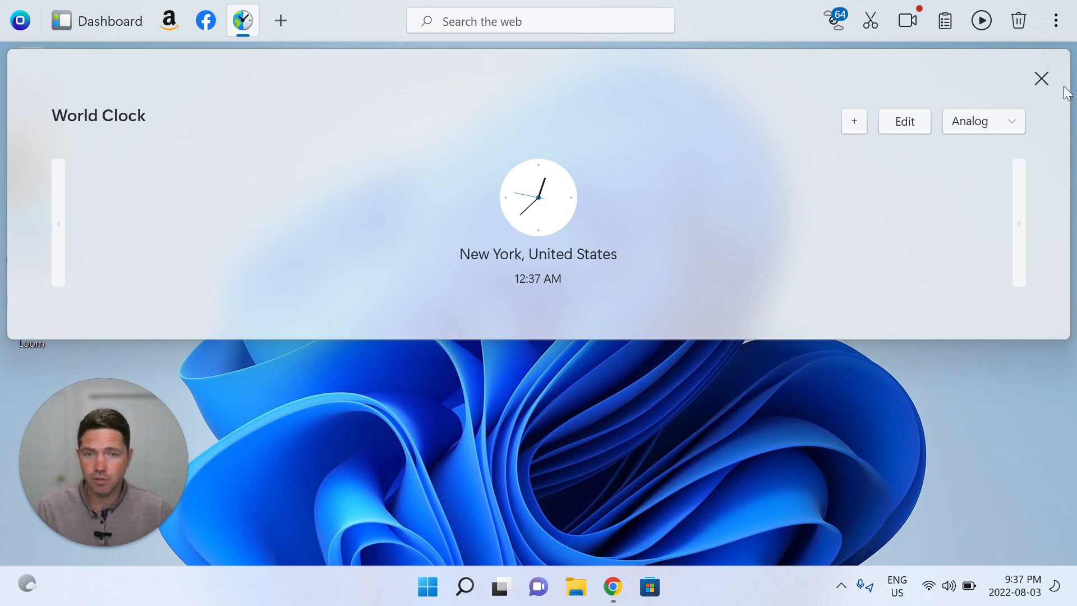
pyautogui.moveTo(1059, 89)
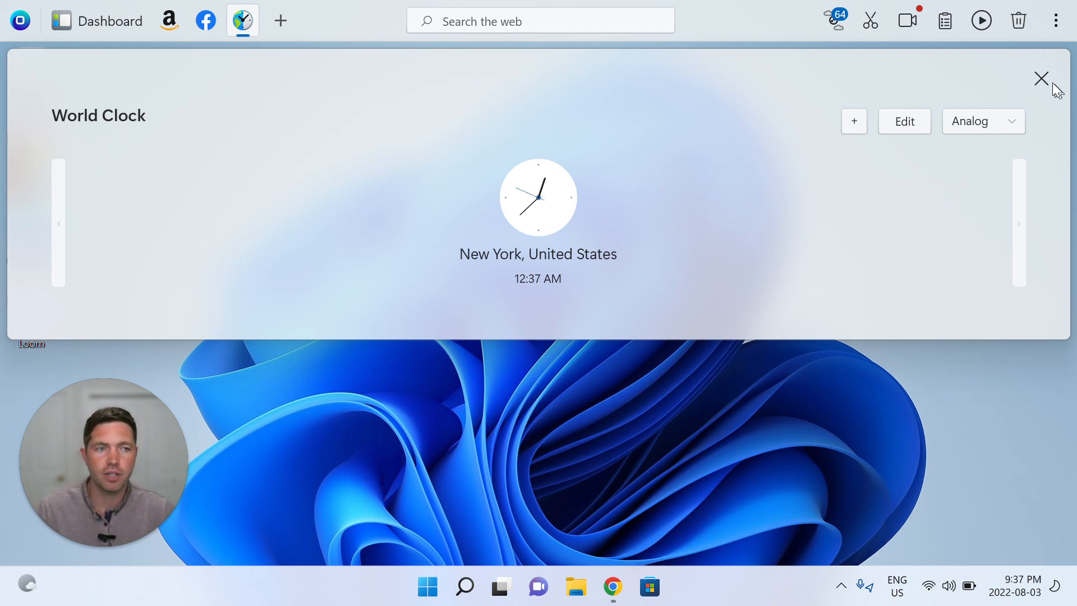
pyautogui.click(1042, 79)
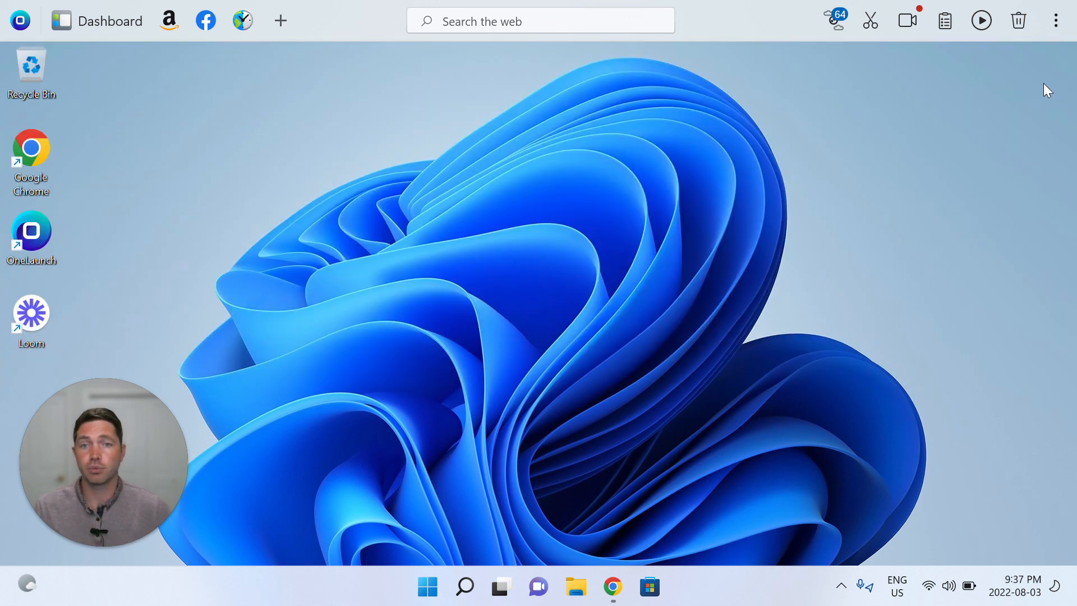